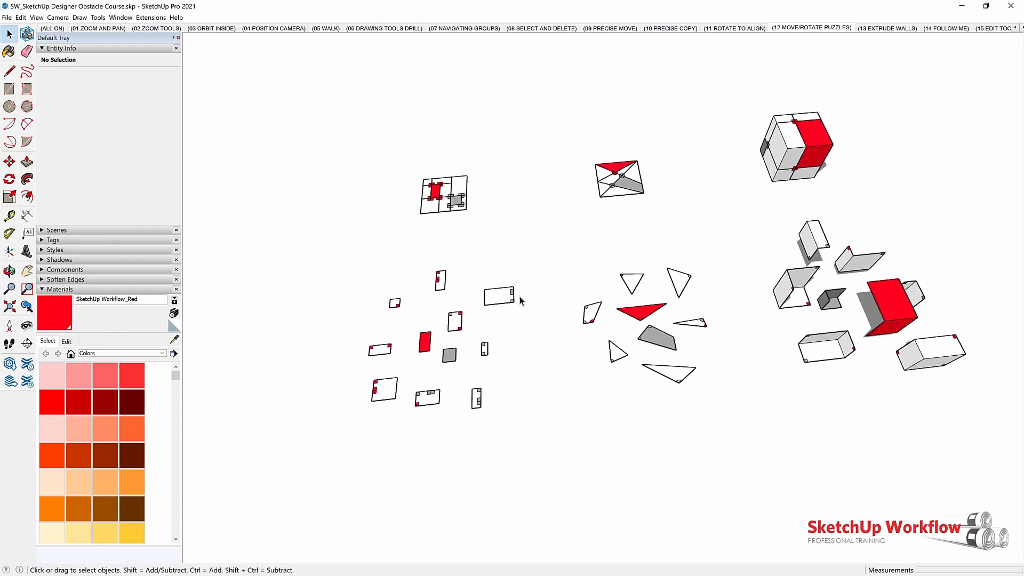
- Pick pieces, then join the red-notched rectangle to the grey square's notched end
{"action": "left_click", "coordinate": [444, 194]}
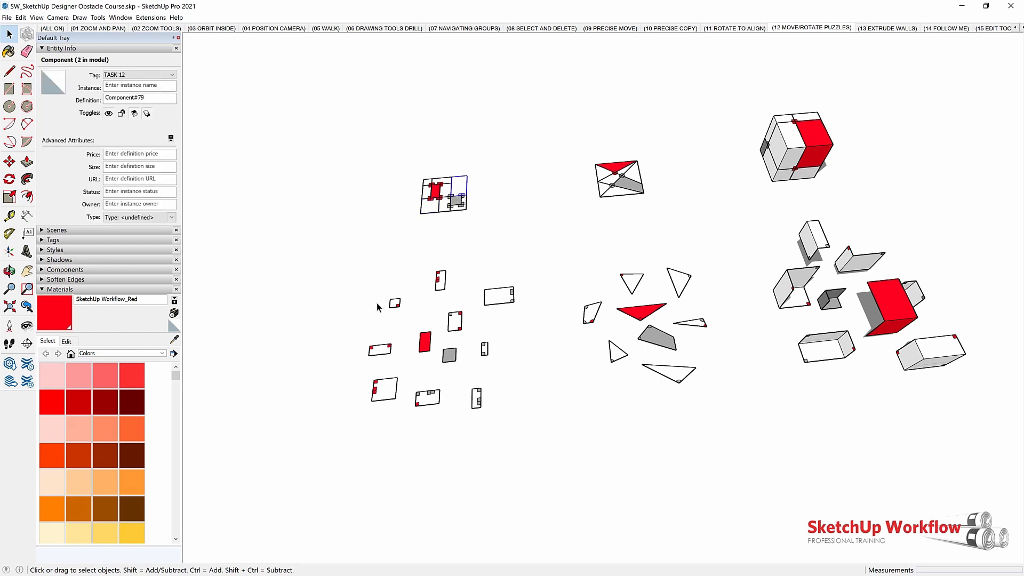
{"action": "mouse_move", "coordinate": [524, 289]}
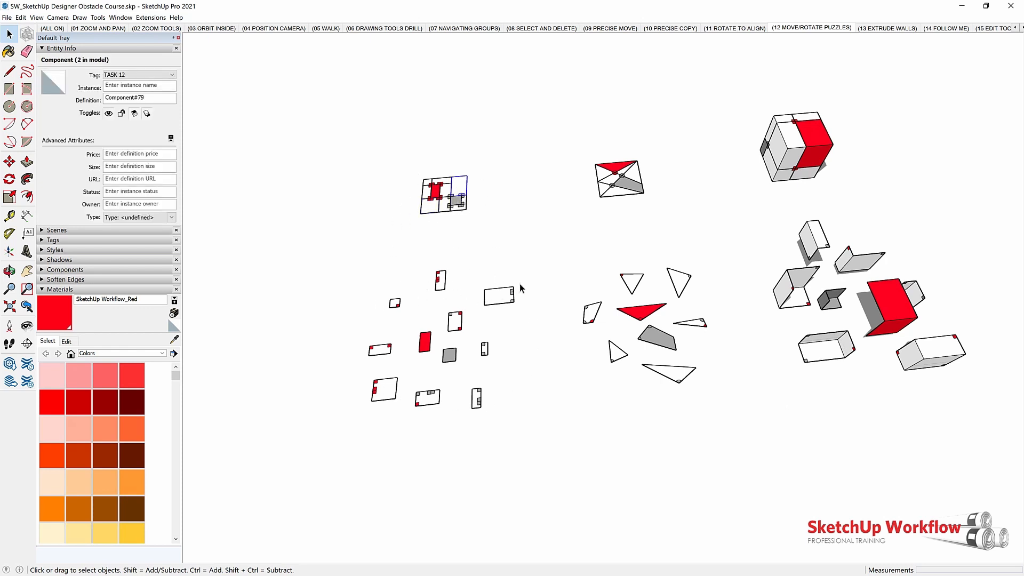
{"action": "mouse_move", "coordinate": [453, 250]}
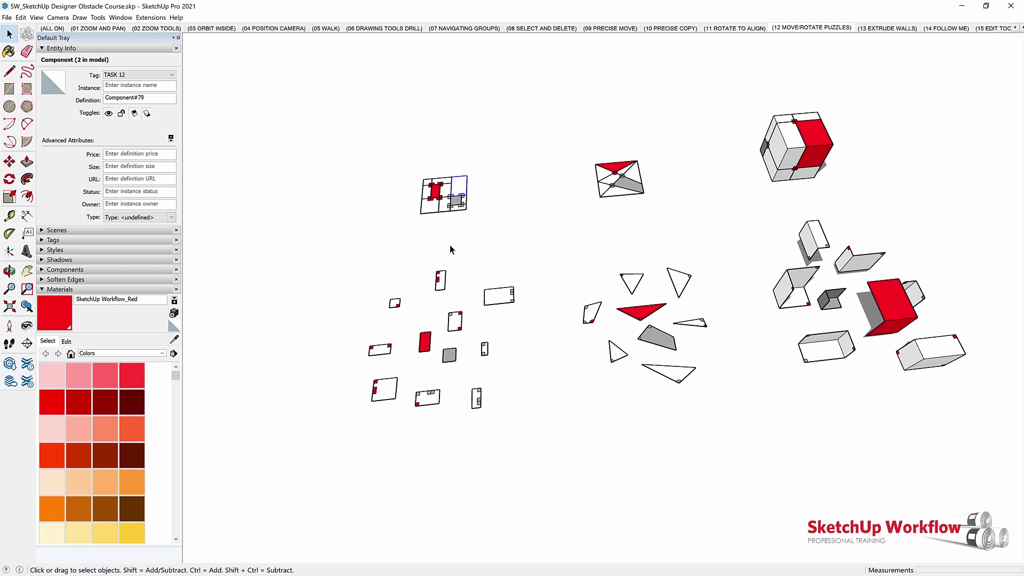
{"action": "mouse_move", "coordinate": [489, 202]}
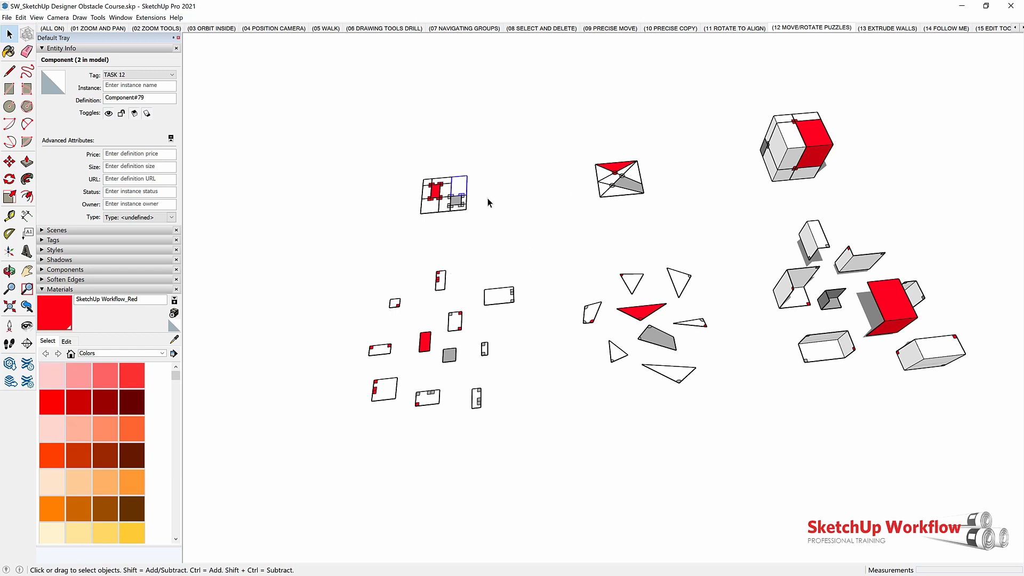
{"action": "mouse_move", "coordinate": [445, 313]}
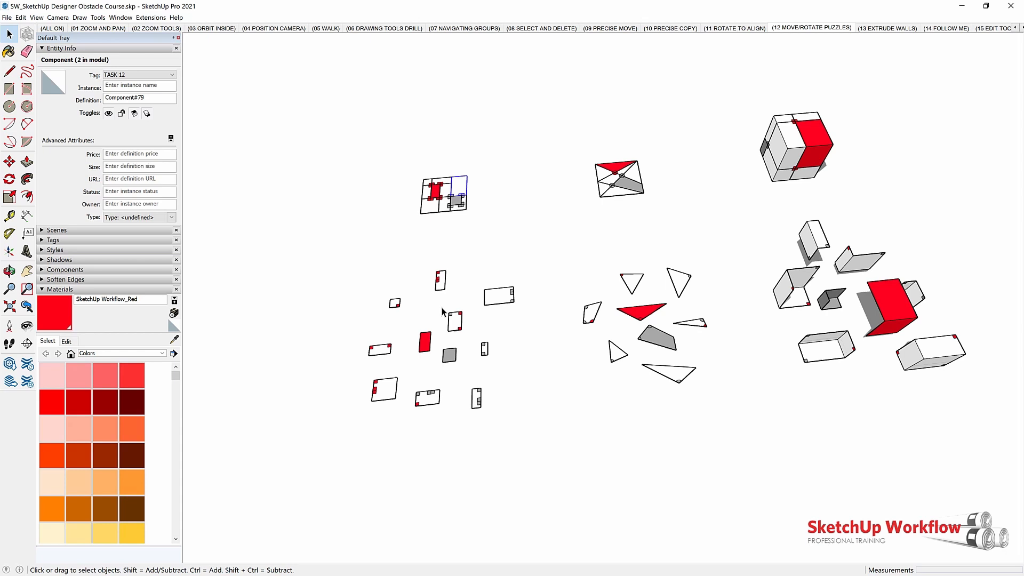
{"action": "mouse_move", "coordinate": [369, 265]}
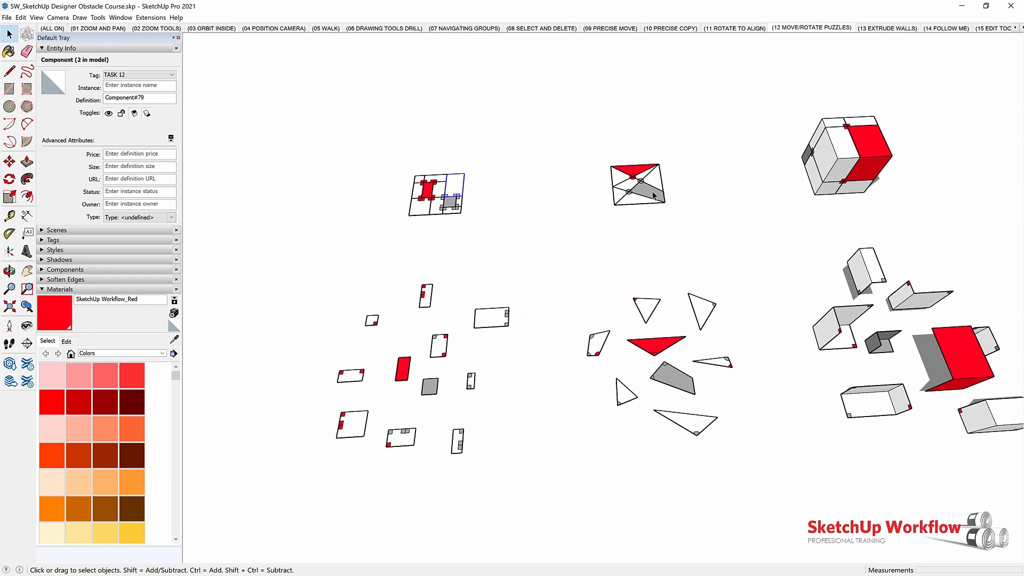
{"action": "left_click", "coordinate": [658, 345]}
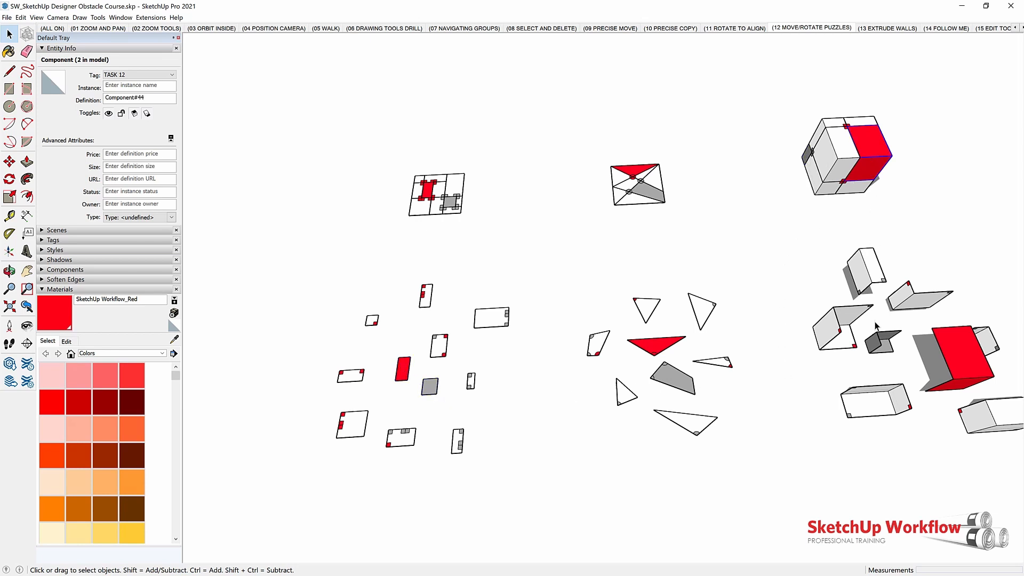
{"action": "left_click", "coordinate": [958, 359]}
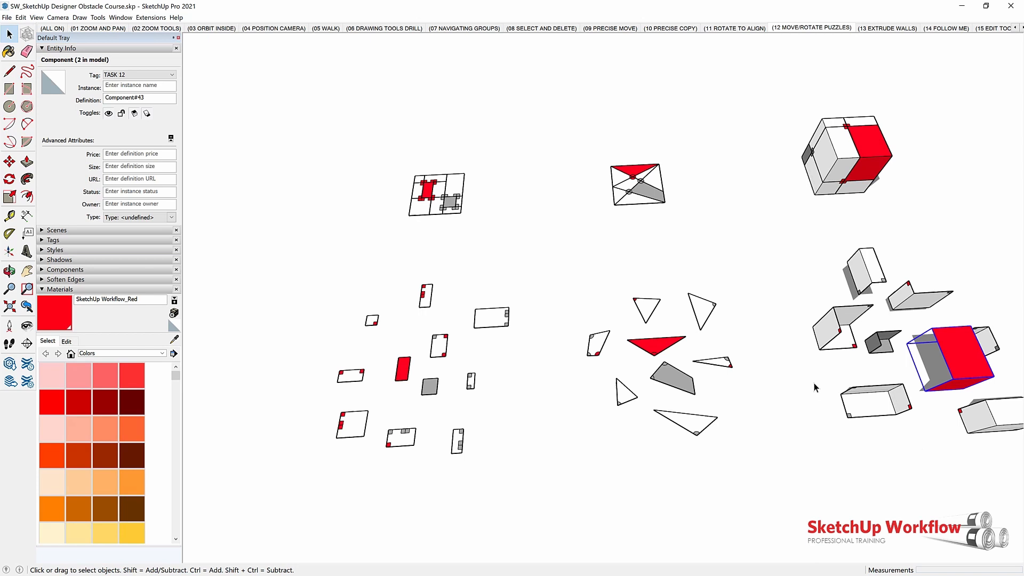
{"action": "mouse_move", "coordinate": [820, 389]}
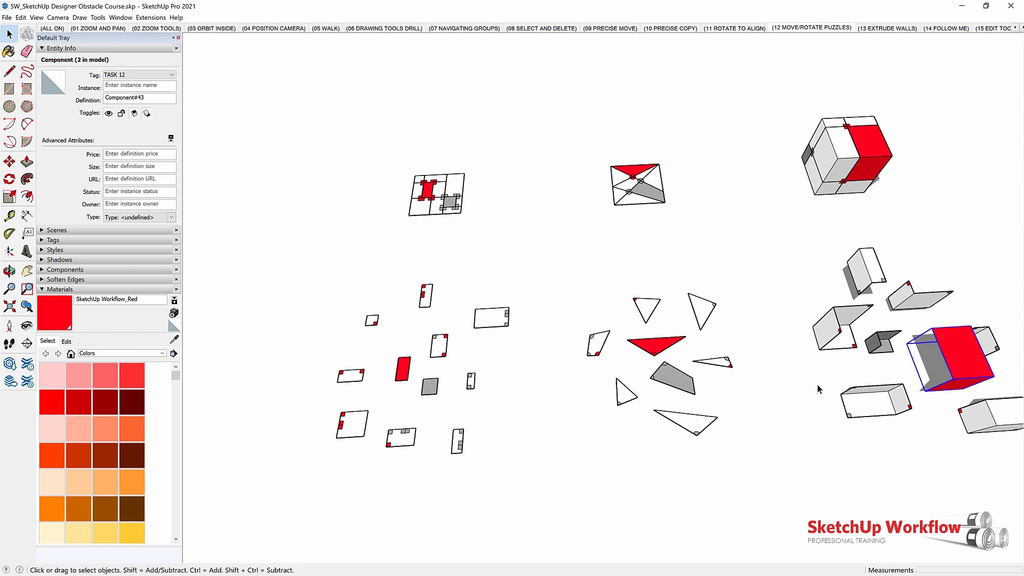
{"action": "mouse_move", "coordinate": [609, 241]}
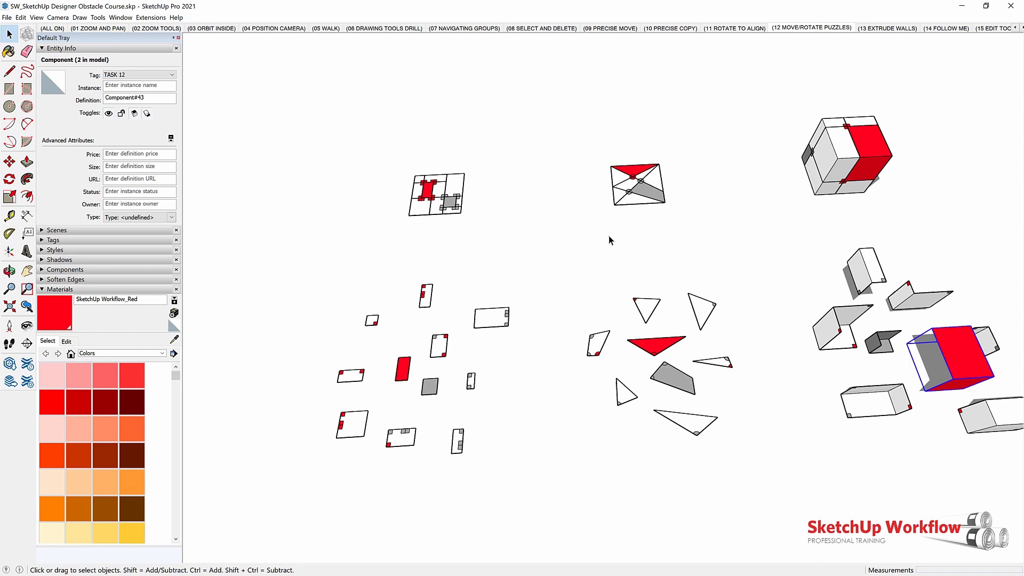
{"action": "mouse_move", "coordinate": [479, 331]}
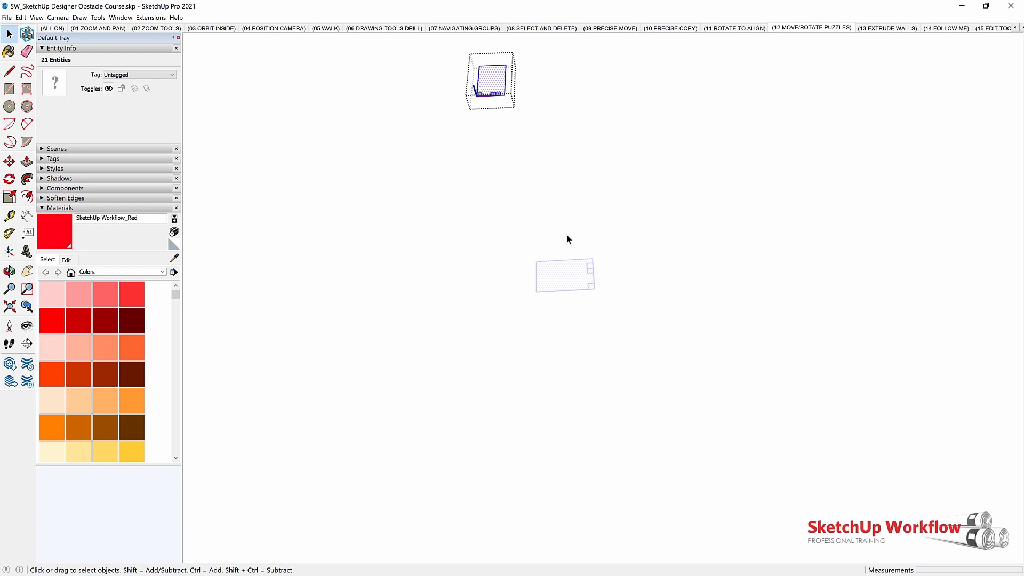
{"action": "mouse_move", "coordinate": [570, 280]}
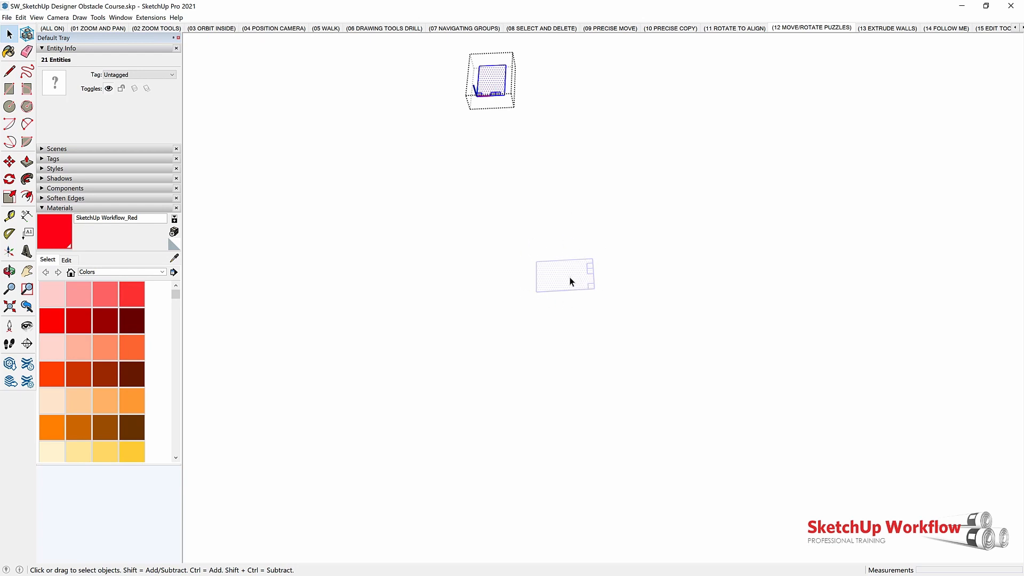
{"action": "mouse_move", "coordinate": [555, 271]}
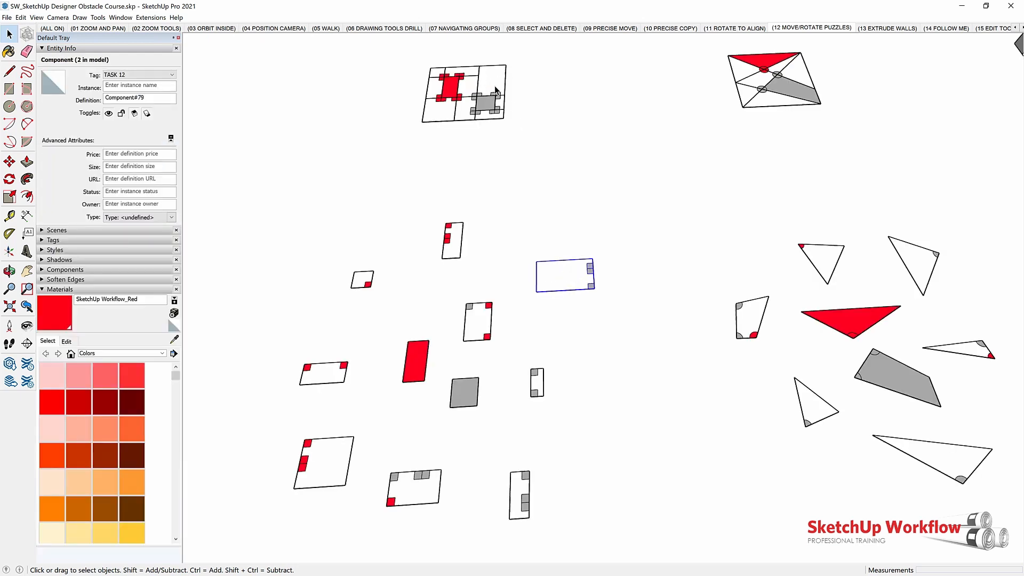
{"action": "mouse_move", "coordinate": [484, 88]}
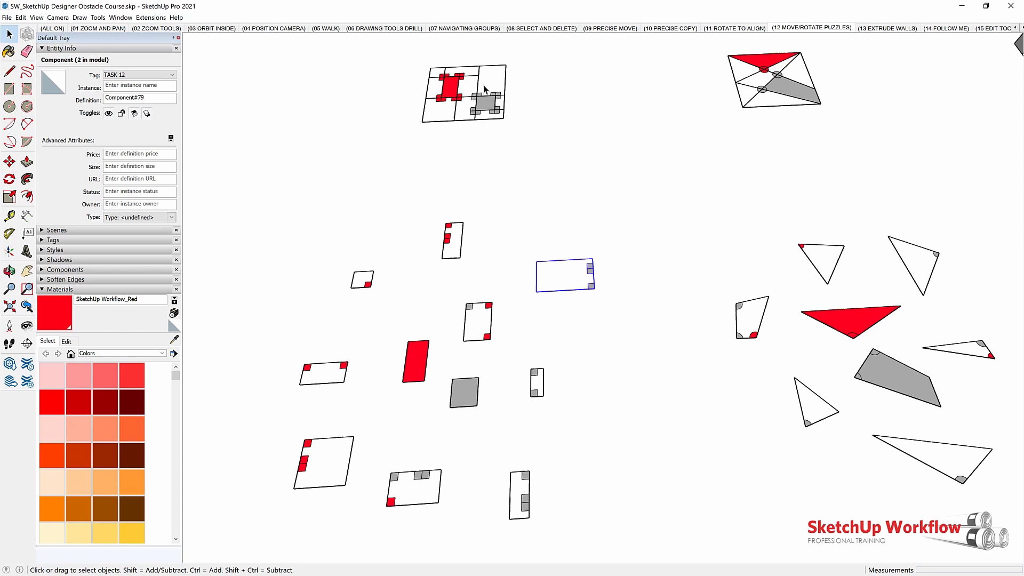
{"action": "left_click", "coordinate": [575, 290]}
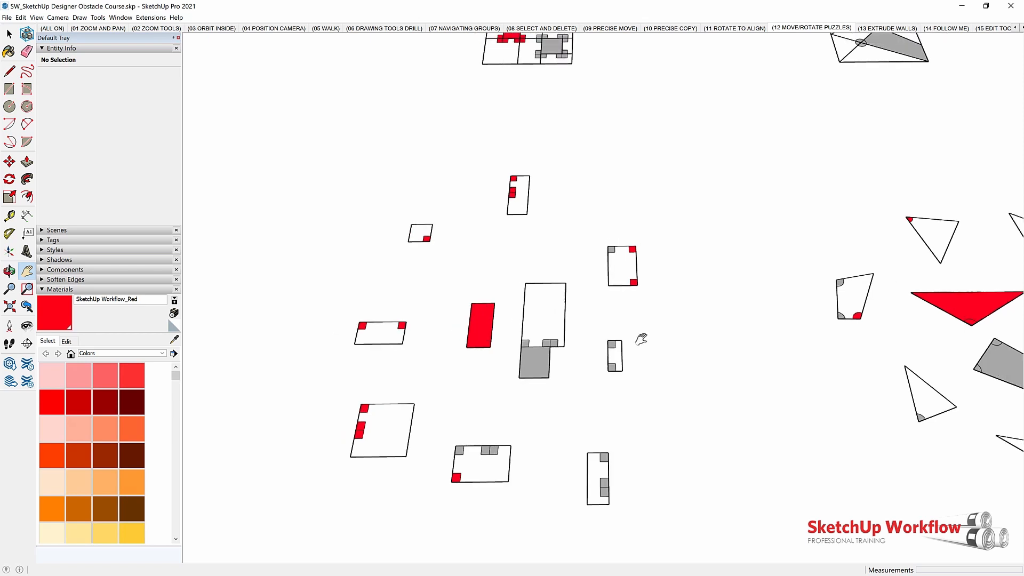
{"action": "left_click", "coordinate": [621, 270]}
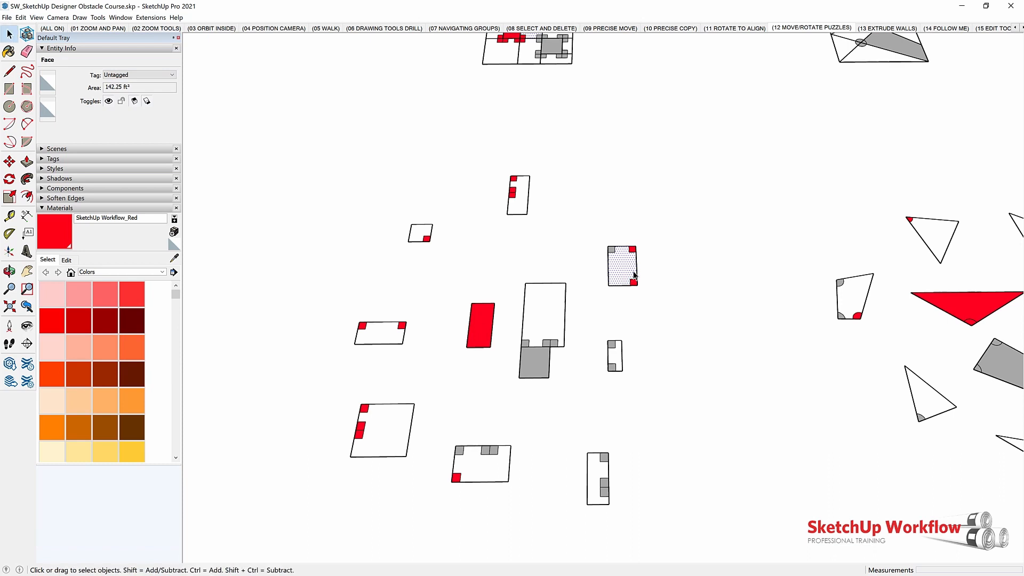
- Uncheck Hide Rest of Model under View > Component Edit to show surrounding pieces
{"action": "left_click", "coordinate": [623, 272]}
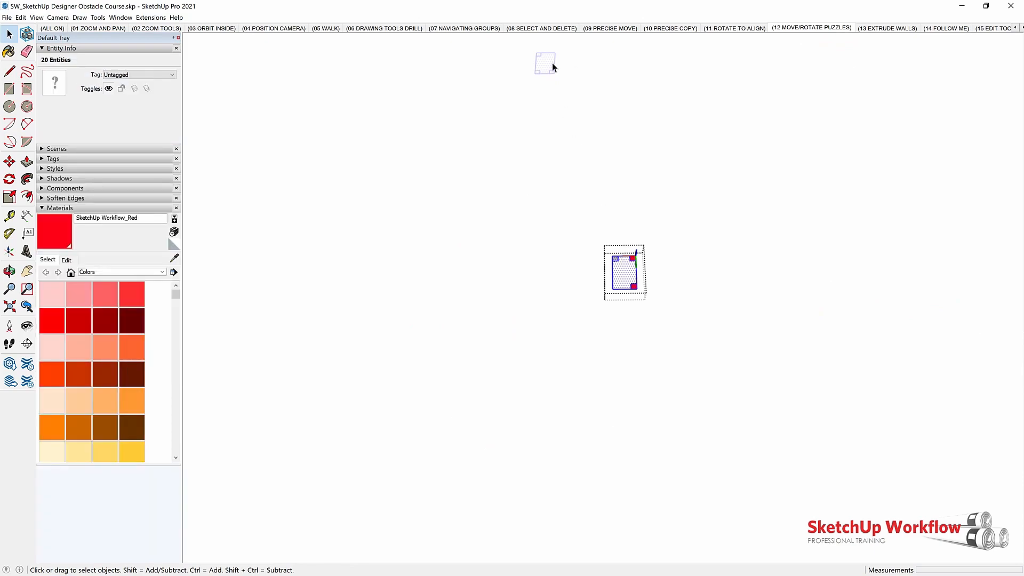
{"action": "left_click", "coordinate": [35, 17]}
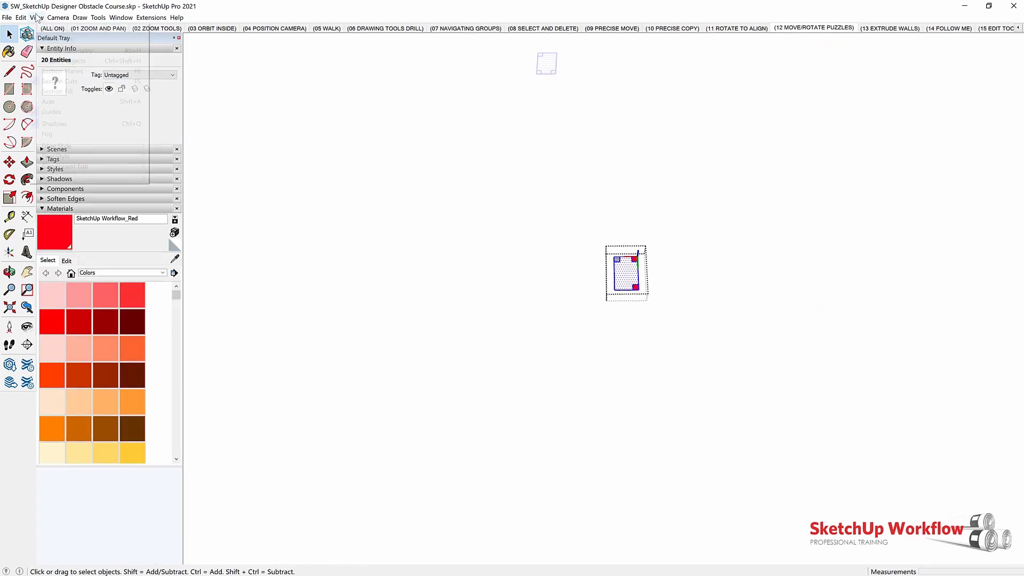
{"action": "left_click", "coordinate": [56, 25]}
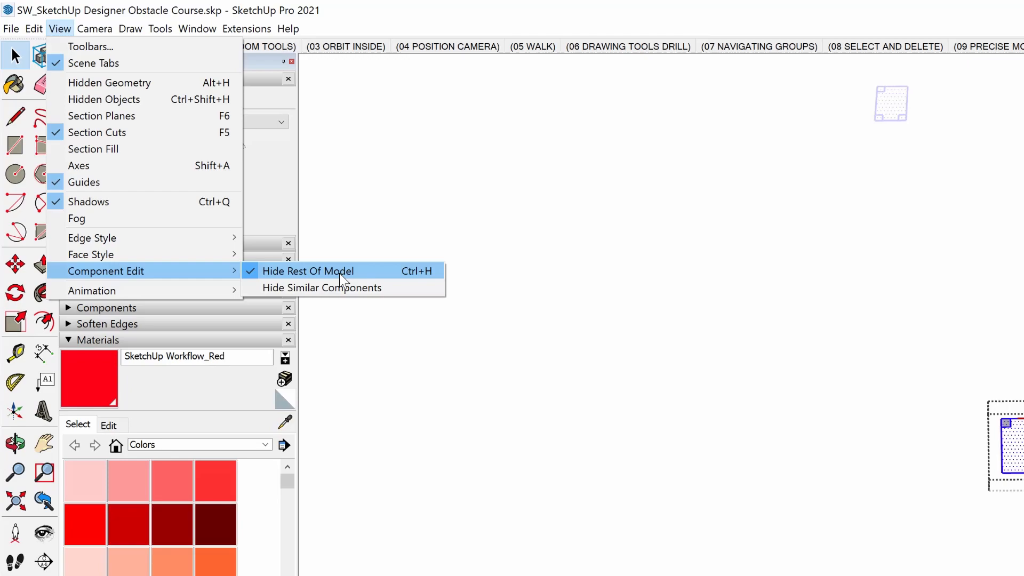
{"action": "left_click", "coordinate": [308, 271]}
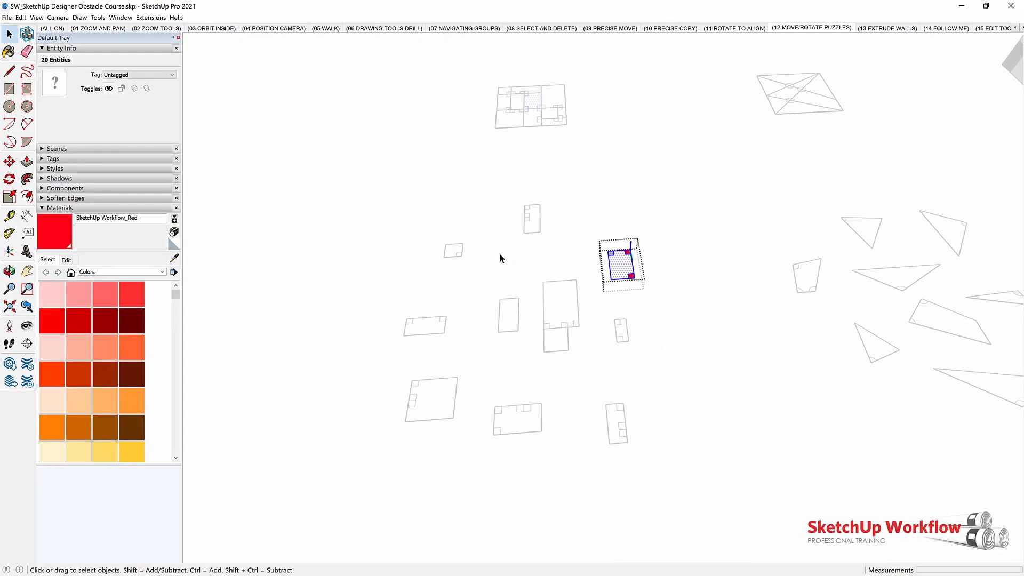
{"action": "mouse_move", "coordinate": [505, 259]}
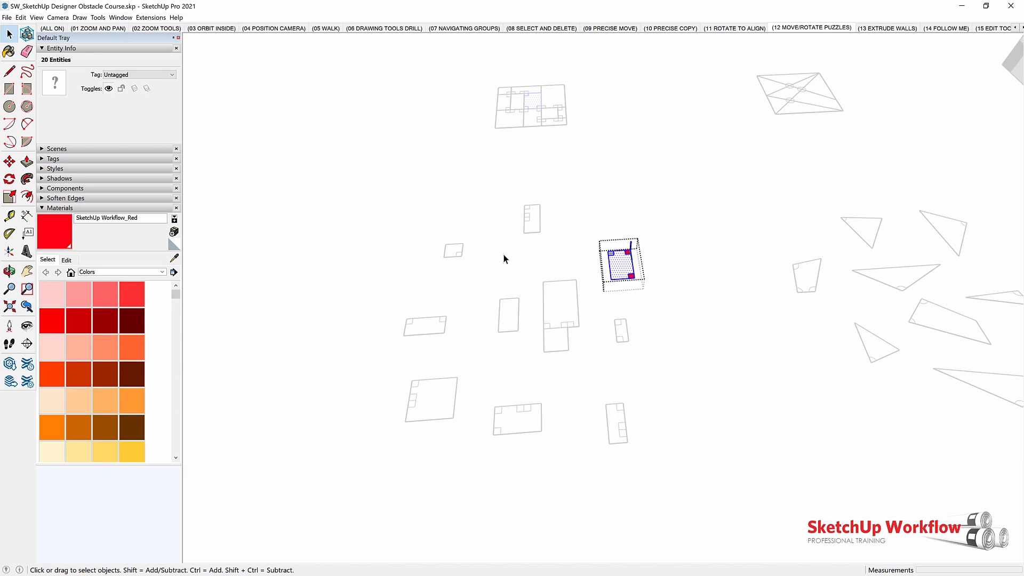
{"action": "left_click", "coordinate": [35, 17]}
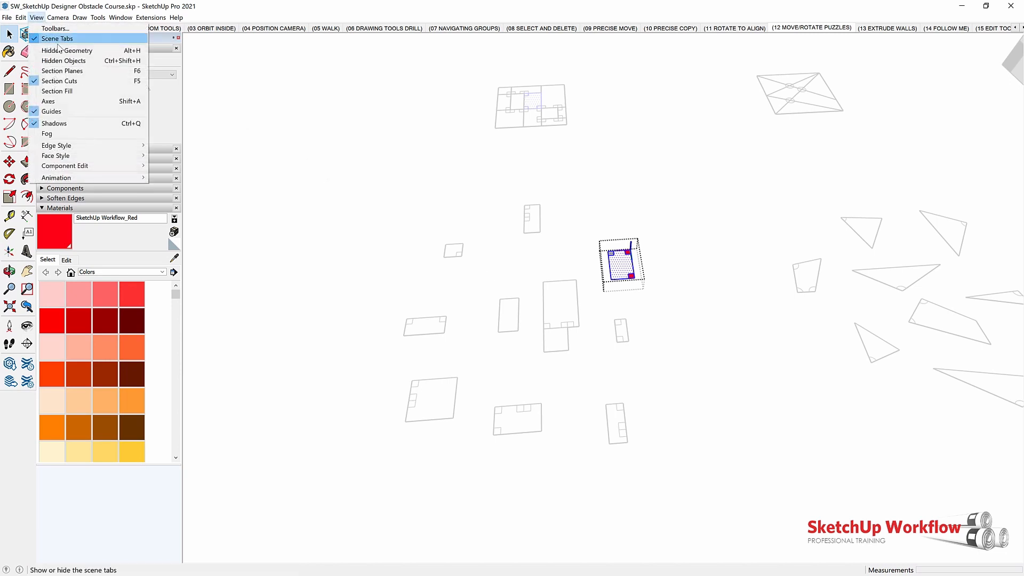
{"action": "mouse_move", "coordinate": [64, 166]}
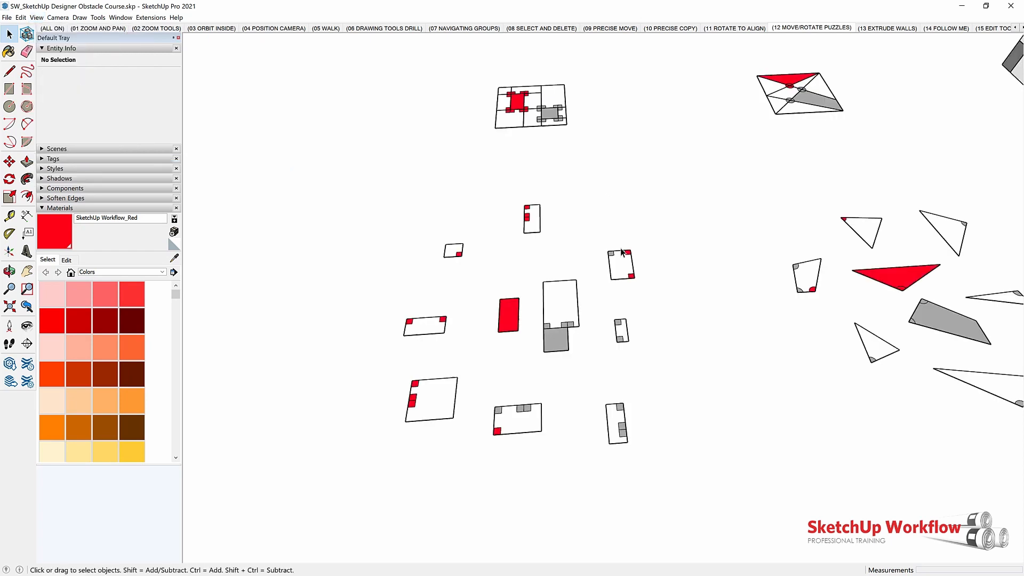
- Select the rectangular piece with two red corners for the lower square
{"action": "left_click", "coordinate": [618, 266]}
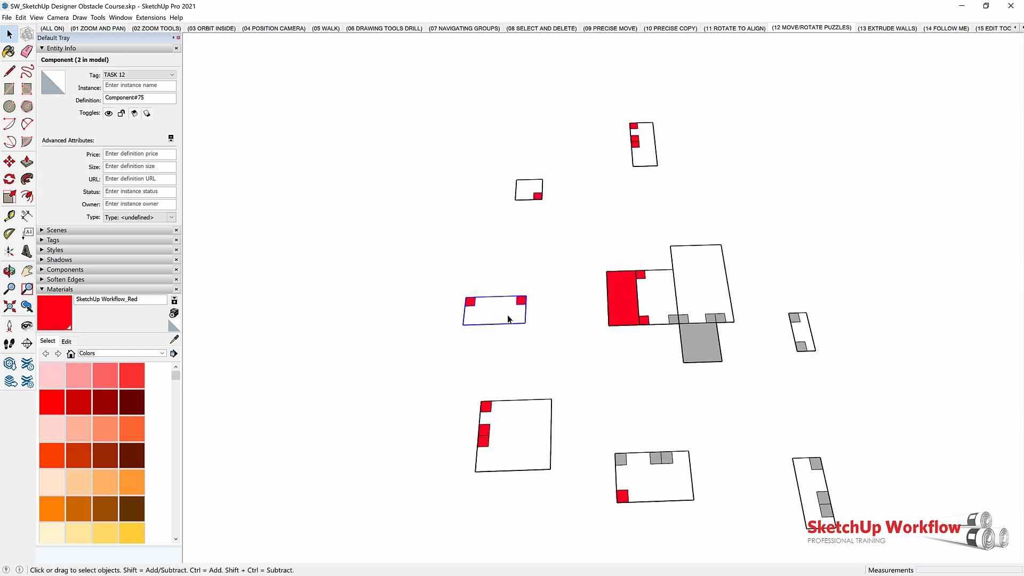
{"action": "left_click", "coordinate": [8, 162]}
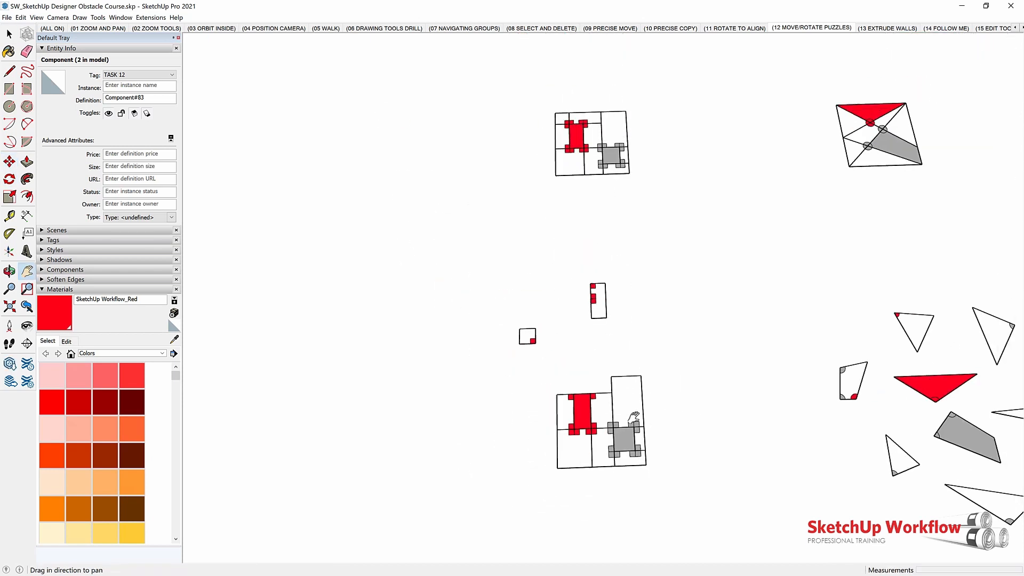
- Rotate the long piece with three red squares into alignment in the square
{"action": "left_click", "coordinate": [598, 301]}
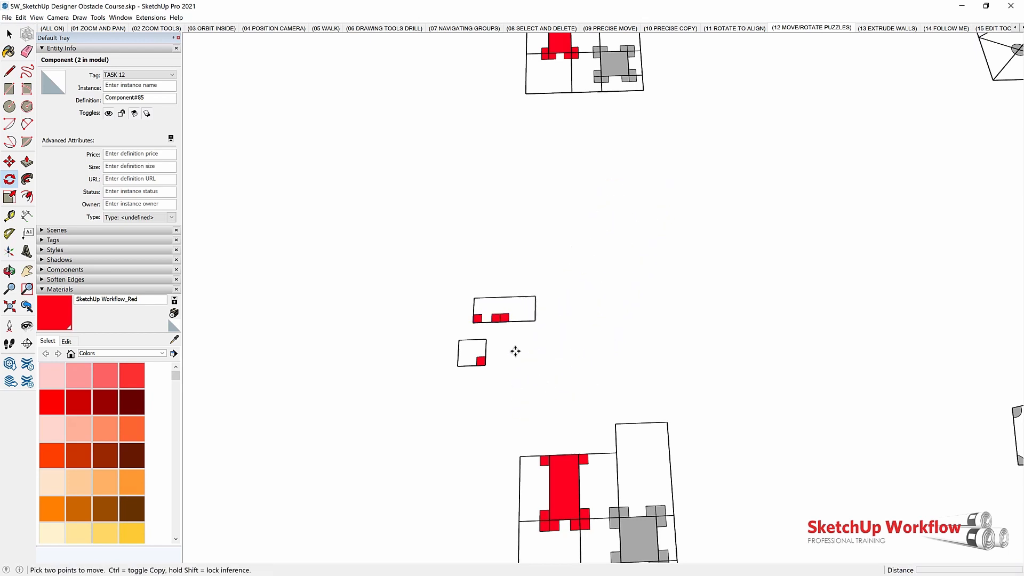
{"action": "left_click", "coordinate": [7, 177]}
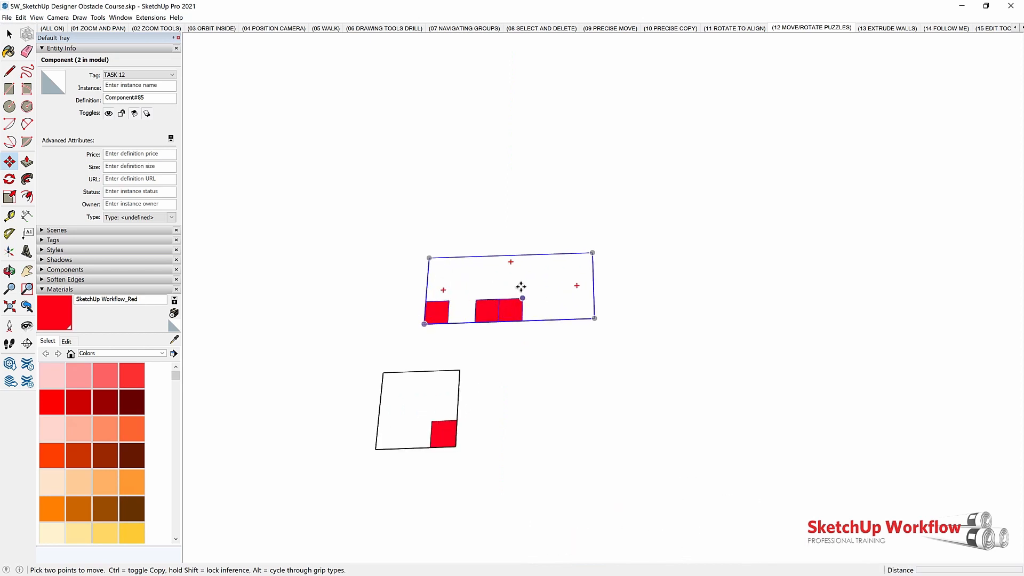
{"action": "mouse_move", "coordinate": [530, 333]}
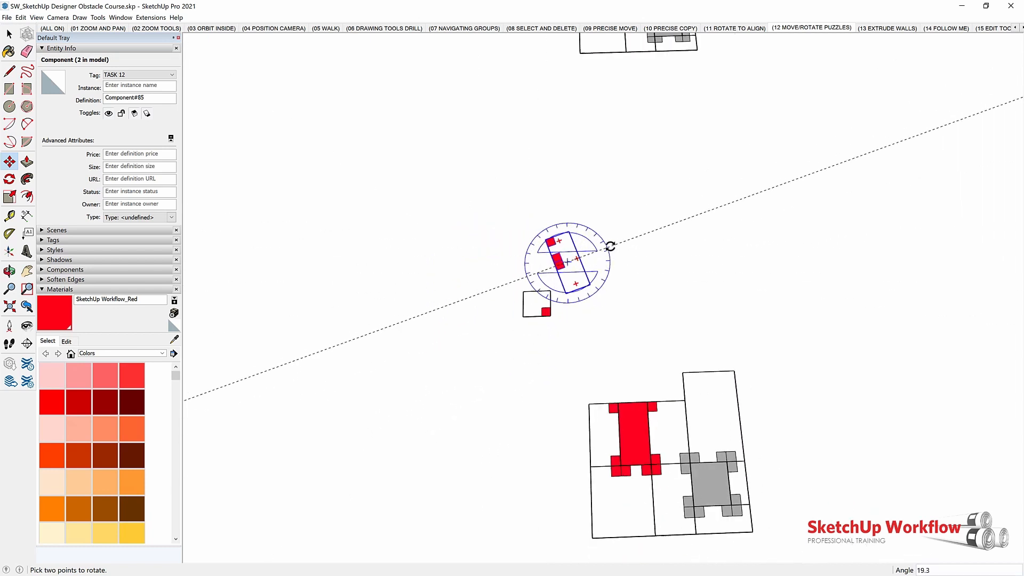
{"action": "left_click_drag", "start_coordinate": [607, 245], "coordinate": [618, 288]}
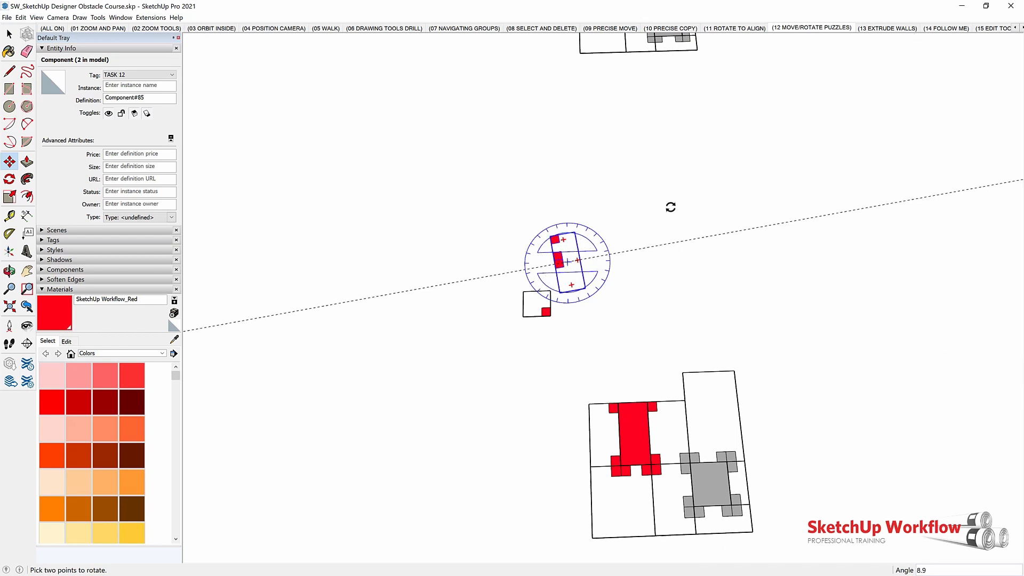
{"action": "left_click_drag", "start_coordinate": [569, 235], "coordinate": [601, 261]}
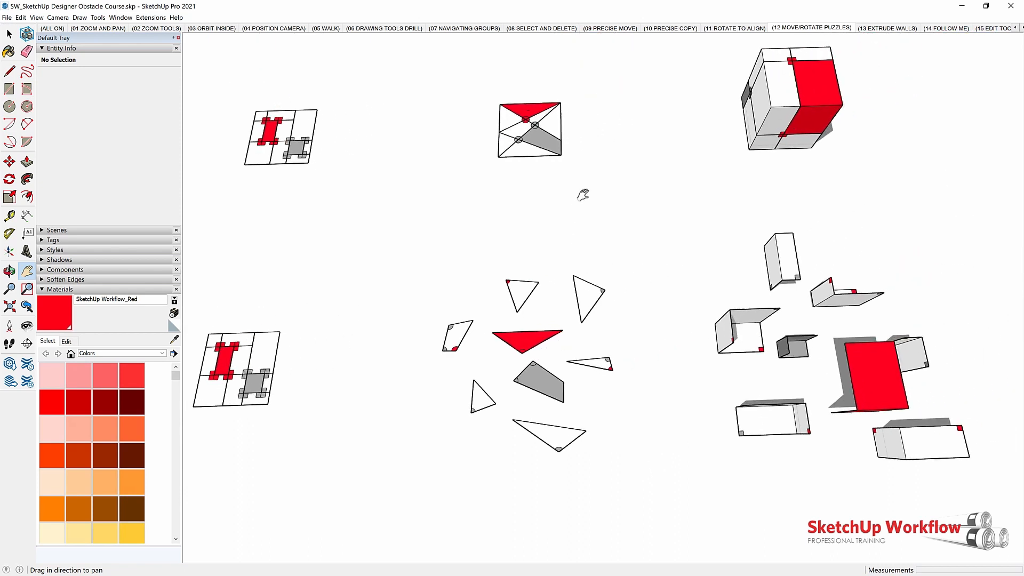
- Switch back to Select and pick a triangle puzzle piece
{"action": "left_click", "coordinate": [8, 34]}
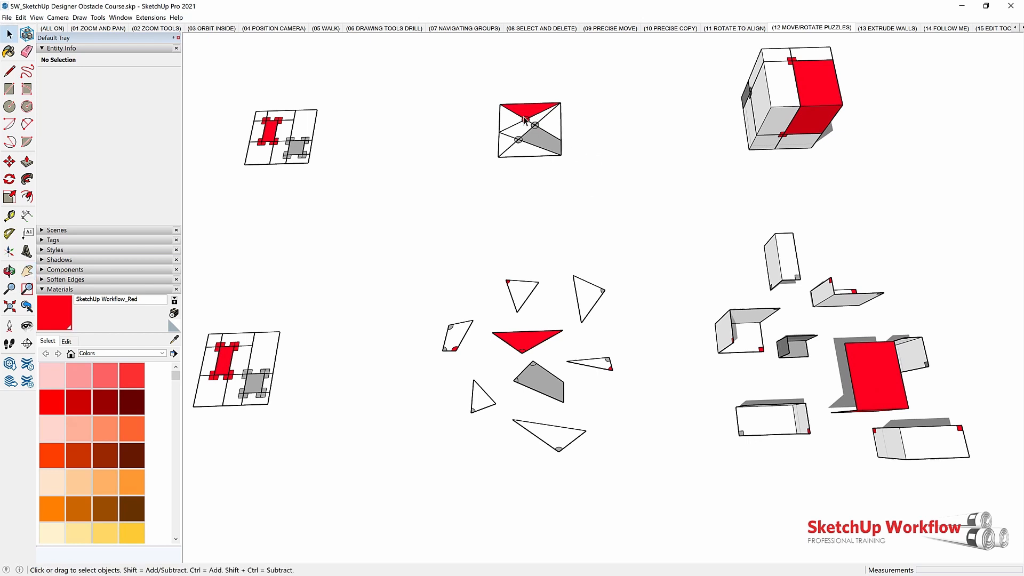
{"action": "left_click", "coordinate": [521, 295]}
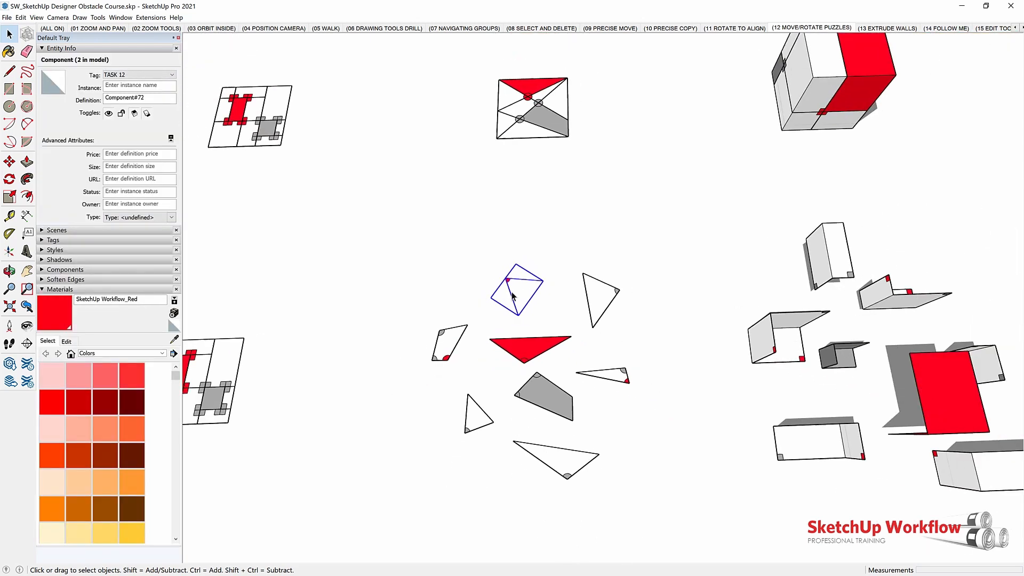
{"action": "mouse_move", "coordinate": [519, 299]}
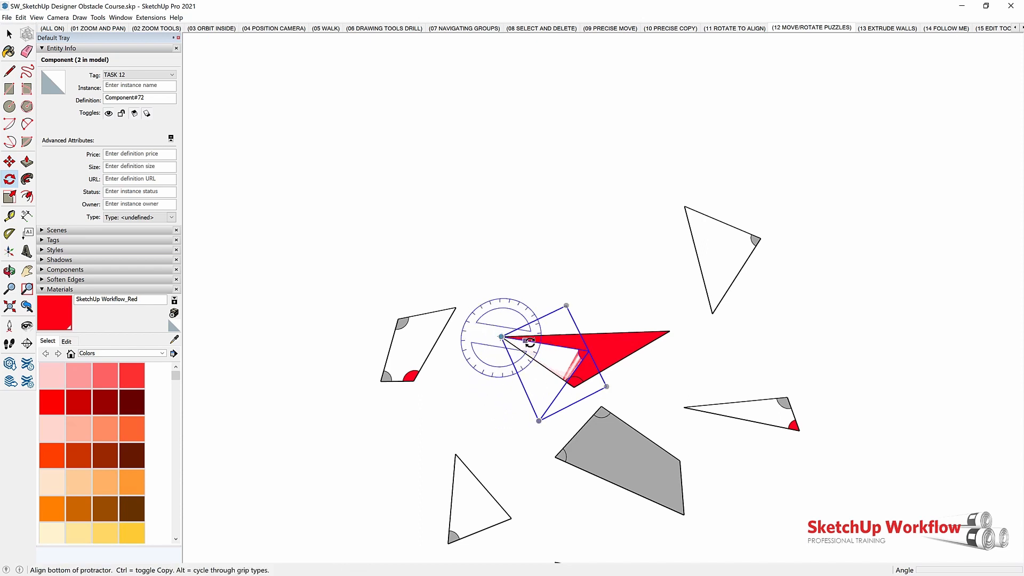
{"action": "mouse_move", "coordinate": [557, 350]}
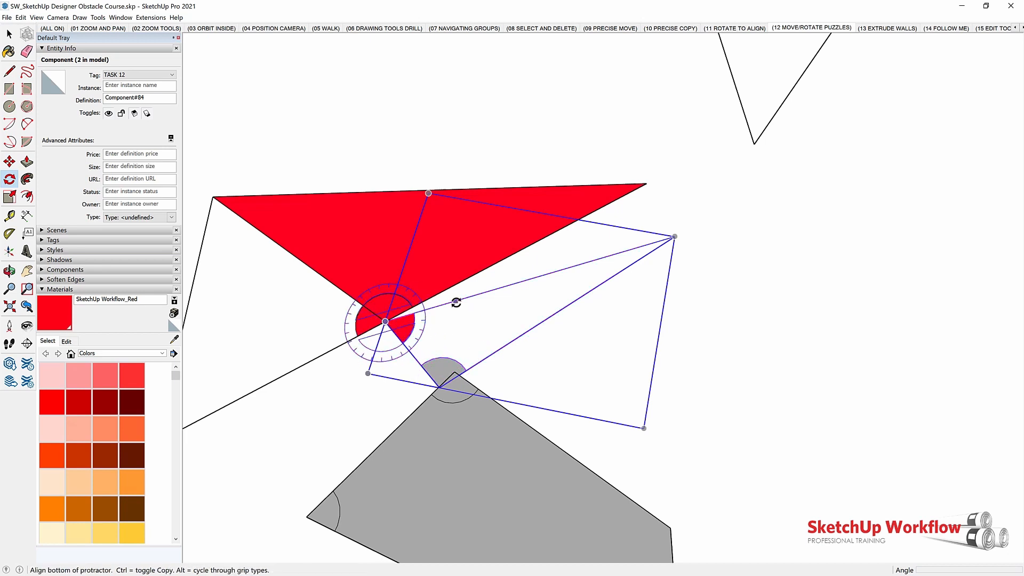
{"action": "mouse_move", "coordinate": [488, 307]}
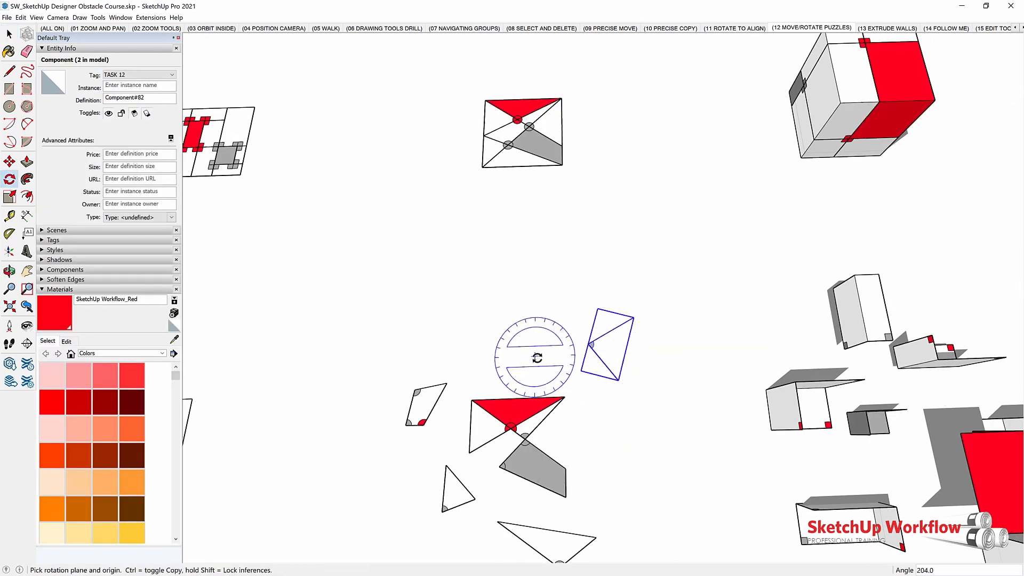
{"action": "mouse_move", "coordinate": [722, 381]}
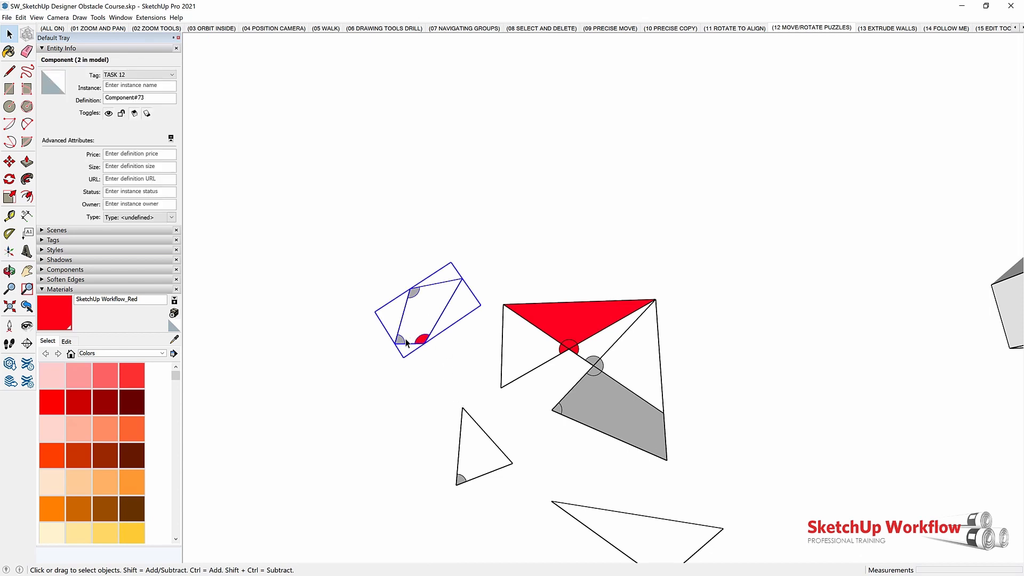
- Move the small parallelogram piece into the flat triangle puzzle square
{"action": "left_click", "coordinate": [7, 179]}
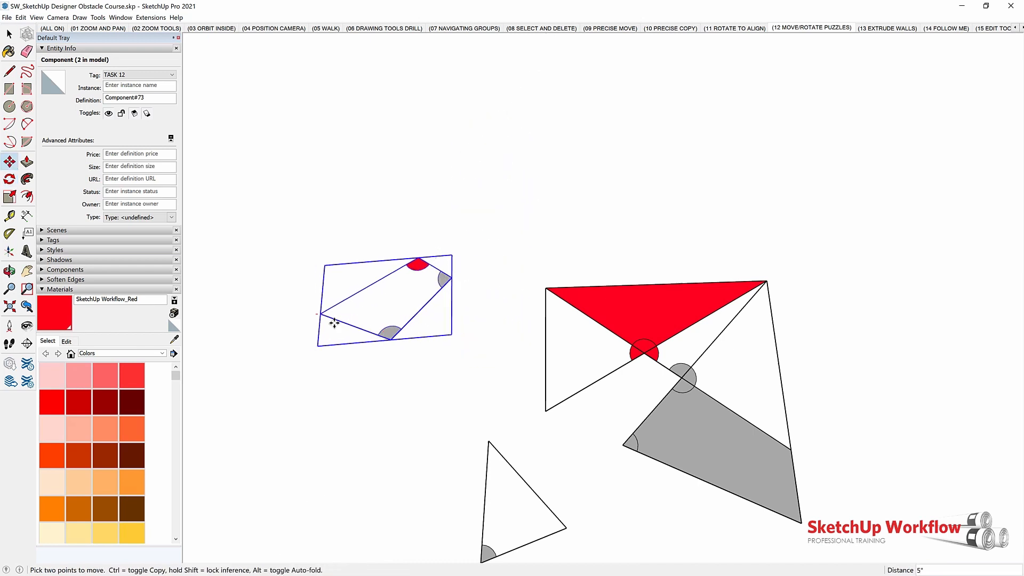
{"action": "left_click_drag", "start_coordinate": [384, 297], "coordinate": [617, 396]}
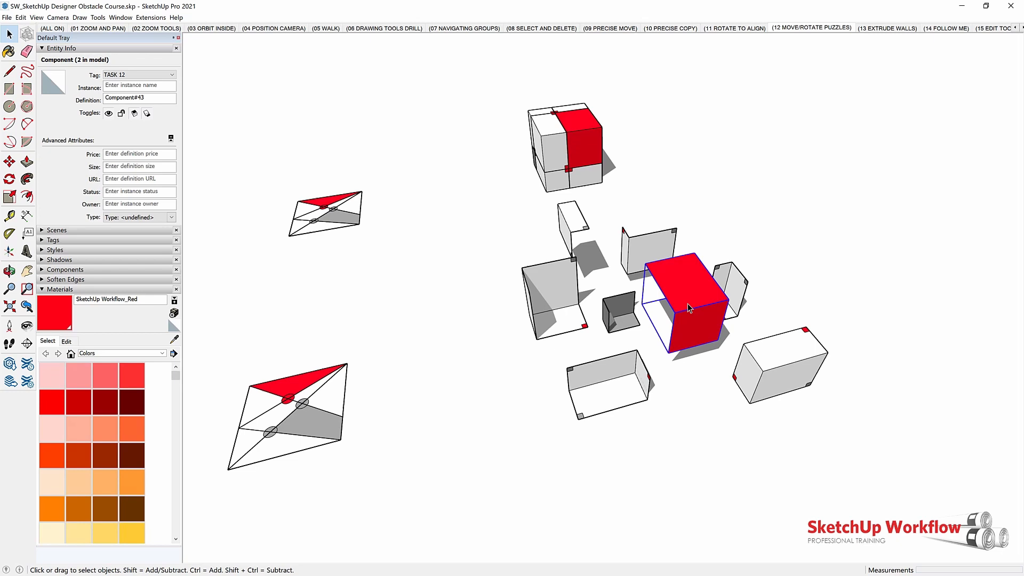
{"action": "mouse_move", "coordinate": [700, 314]}
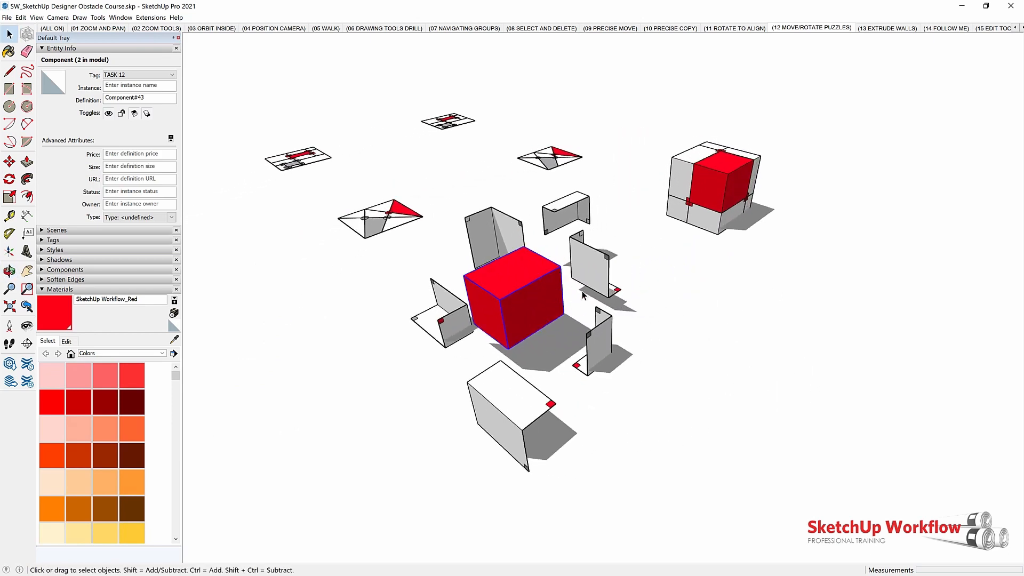
{"action": "mouse_move", "coordinate": [588, 271]}
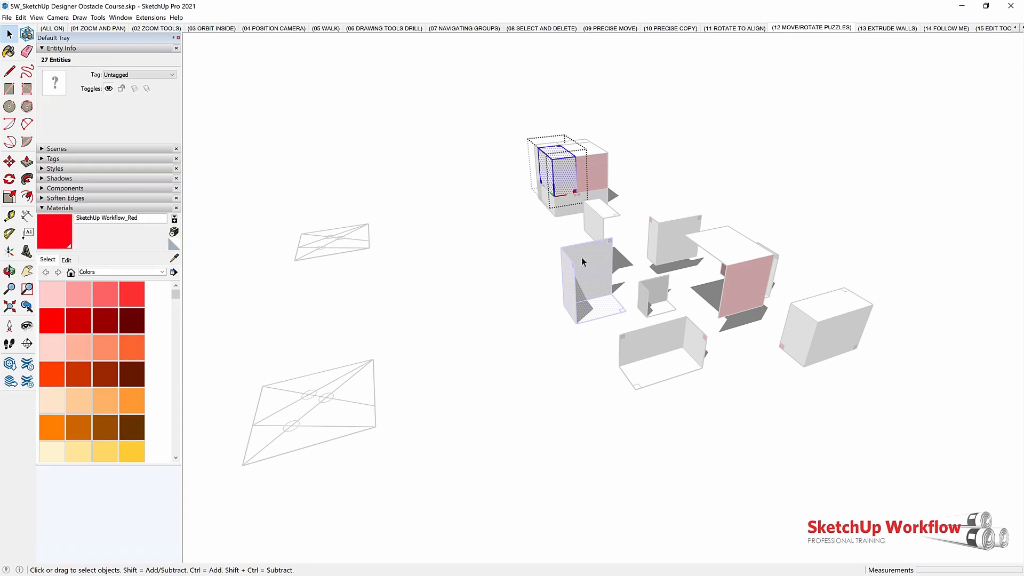
{"action": "mouse_move", "coordinate": [587, 283]}
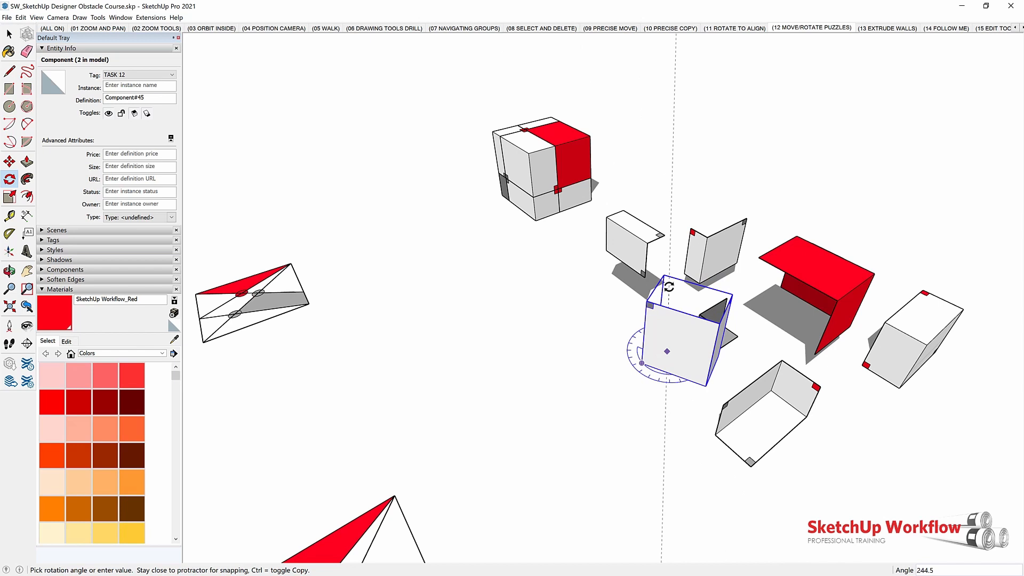
- Rotate the grey corner piece and another grey block to line up with the red cube
{"action": "left_click", "coordinate": [668, 290]}
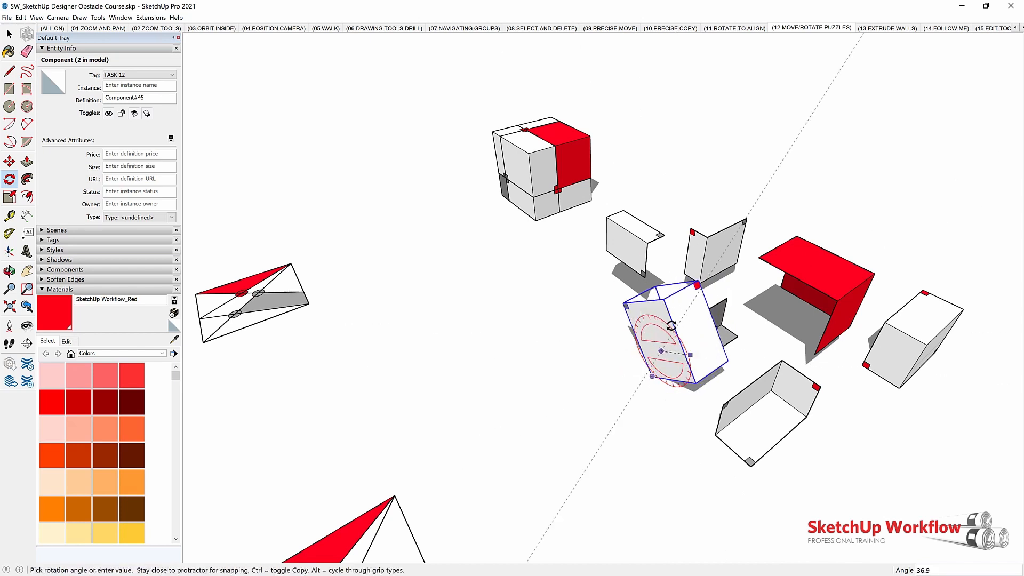
{"action": "left_click_drag", "start_coordinate": [667, 320], "coordinate": [647, 320]}
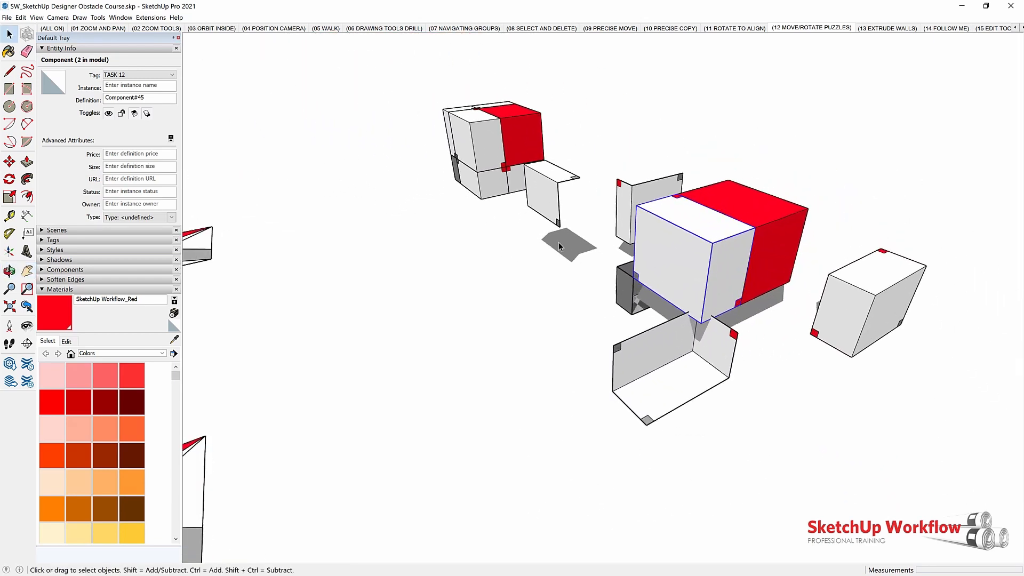
{"action": "left_click", "coordinate": [487, 184]}
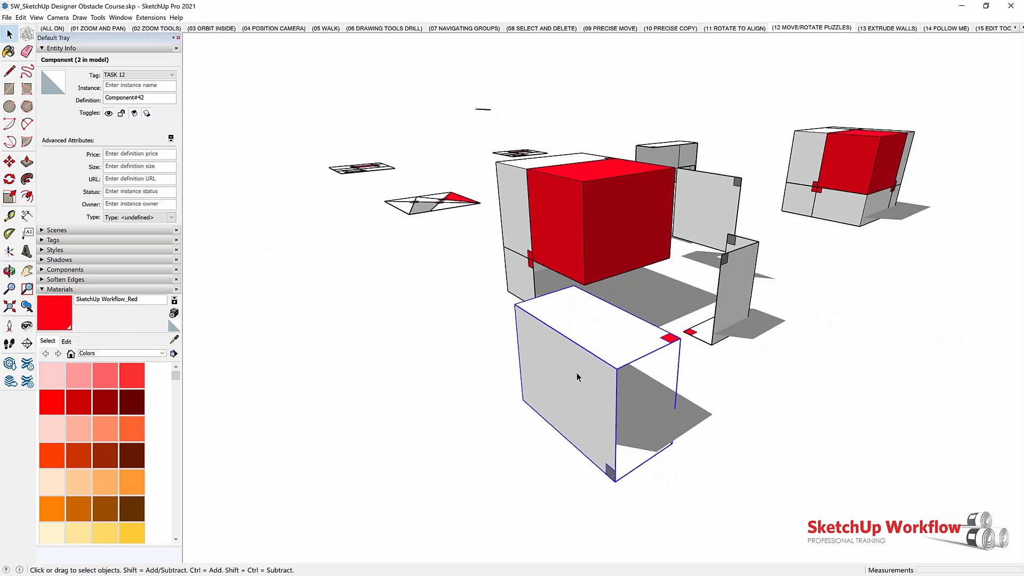
{"action": "left_click", "coordinate": [578, 377]}
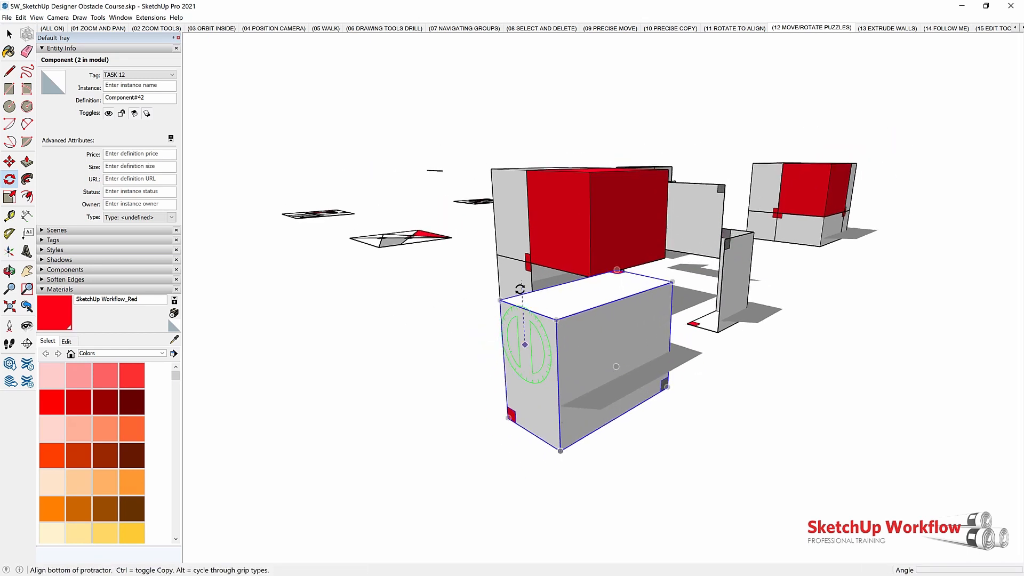
{"action": "left_click_drag", "start_coordinate": [526, 343], "coordinate": [614, 327]}
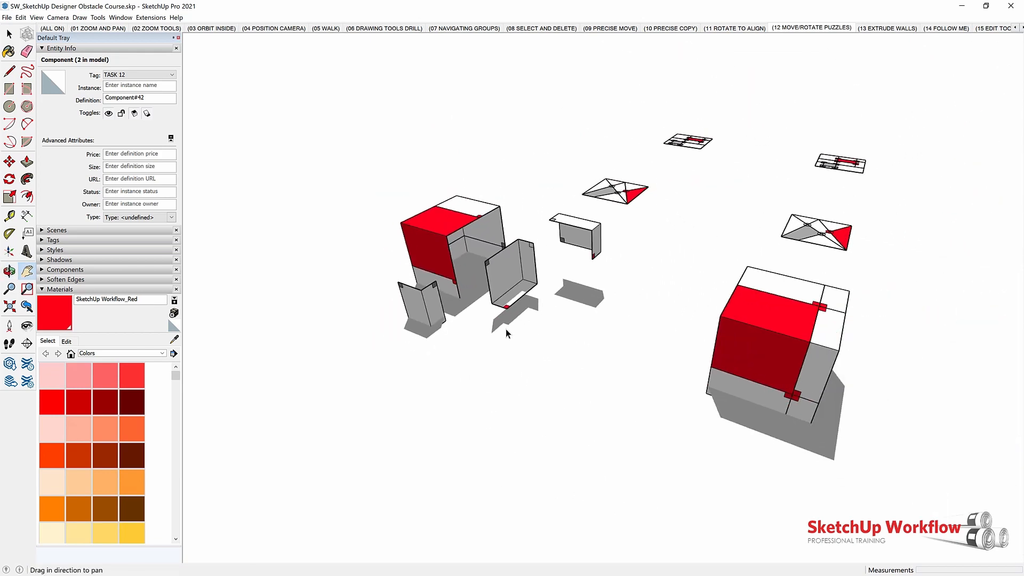
- Pan the view toward the partially assembled cube and its loose pieces
{"action": "left_click", "coordinate": [507, 277]}
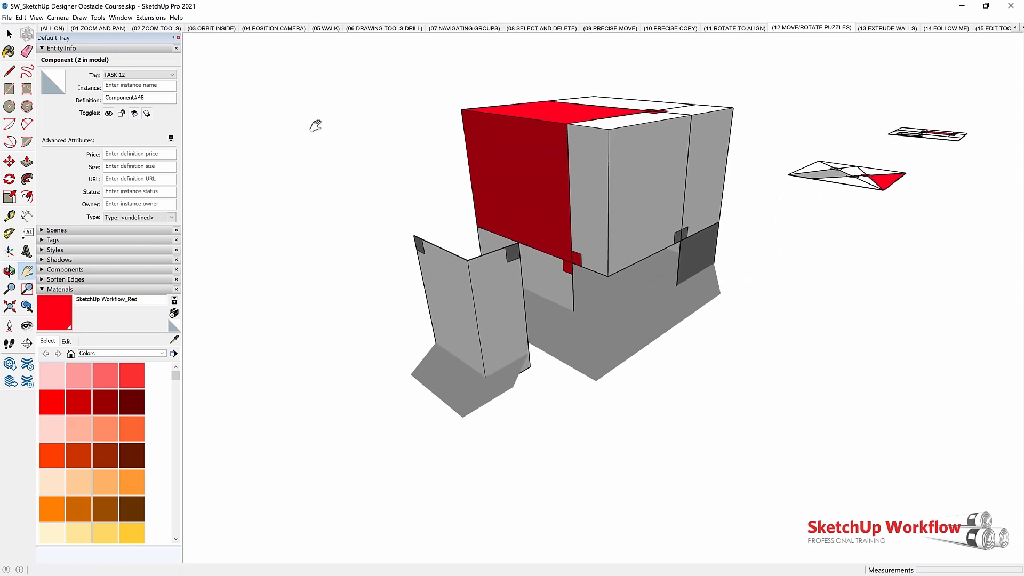
{"action": "left_click", "coordinate": [52, 18]}
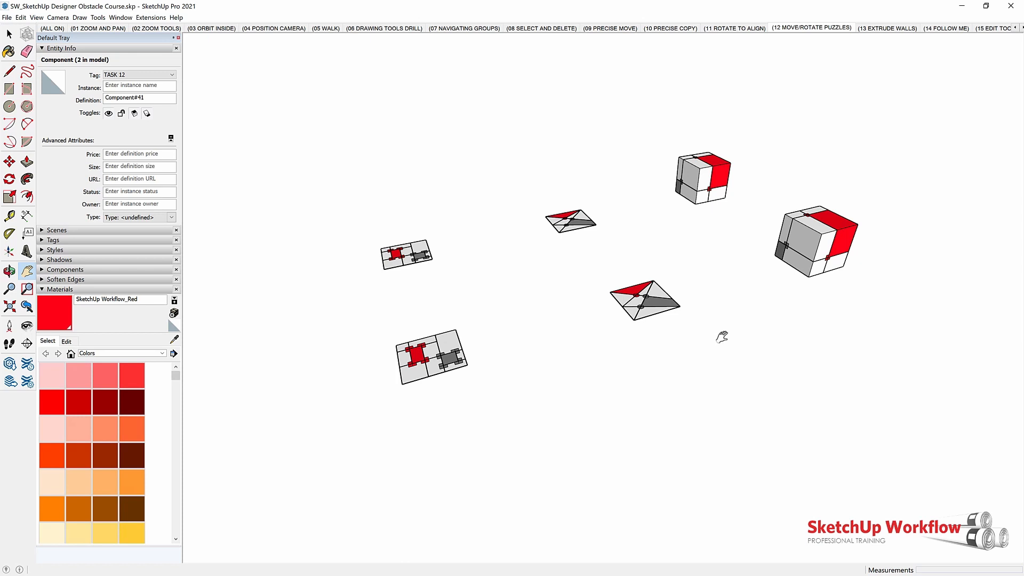
{"action": "mouse_move", "coordinate": [705, 329]}
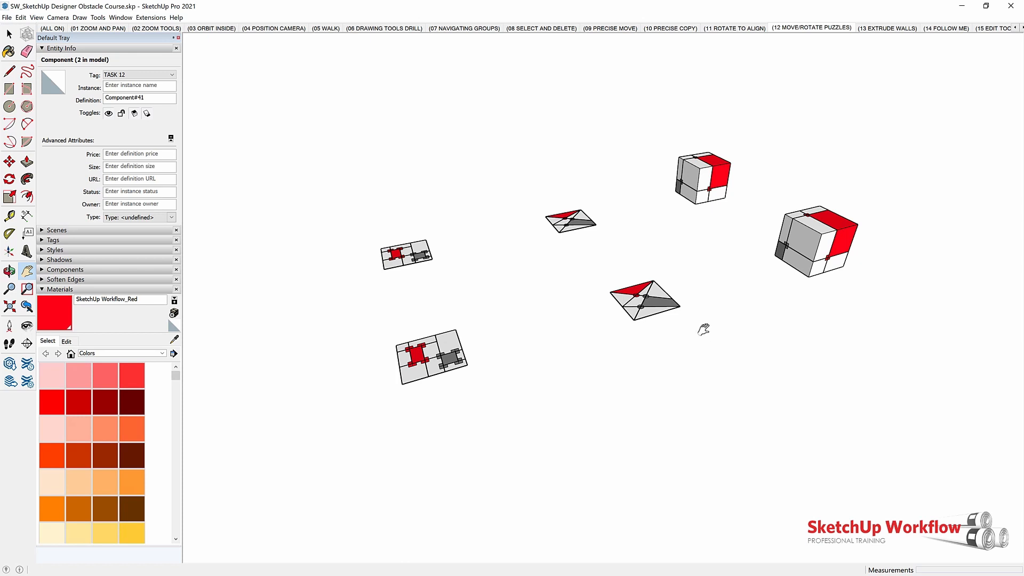